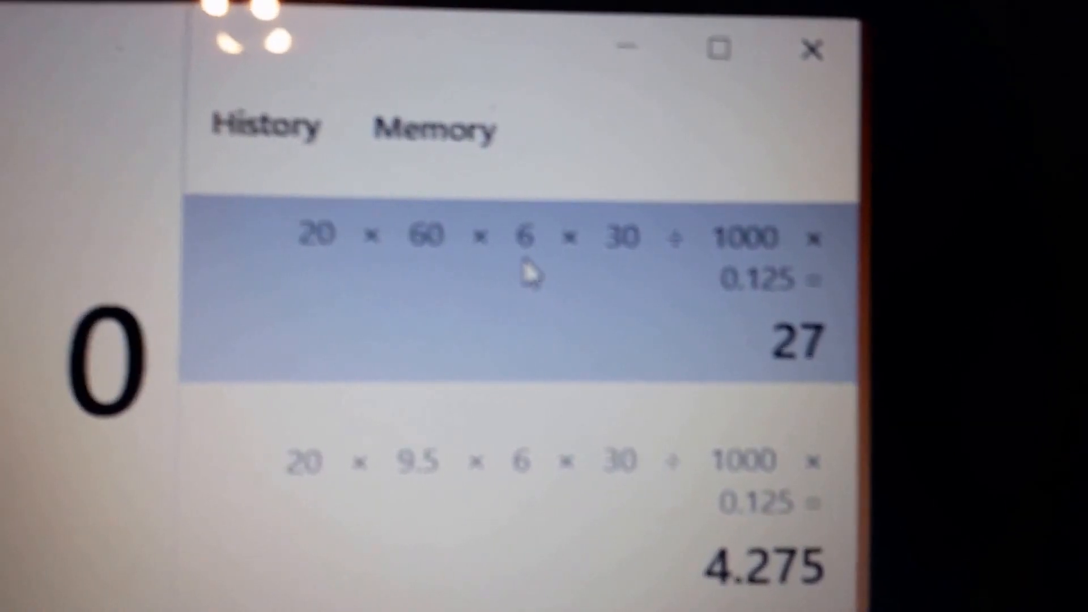
pyautogui.moveTo(632, 264)
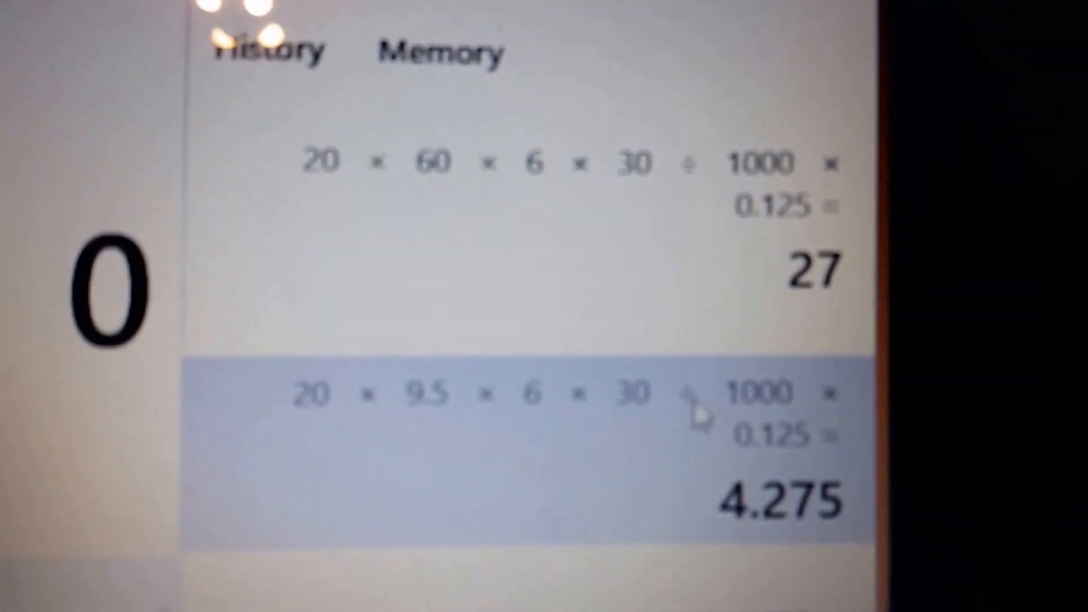
pyautogui.scroll(-3)
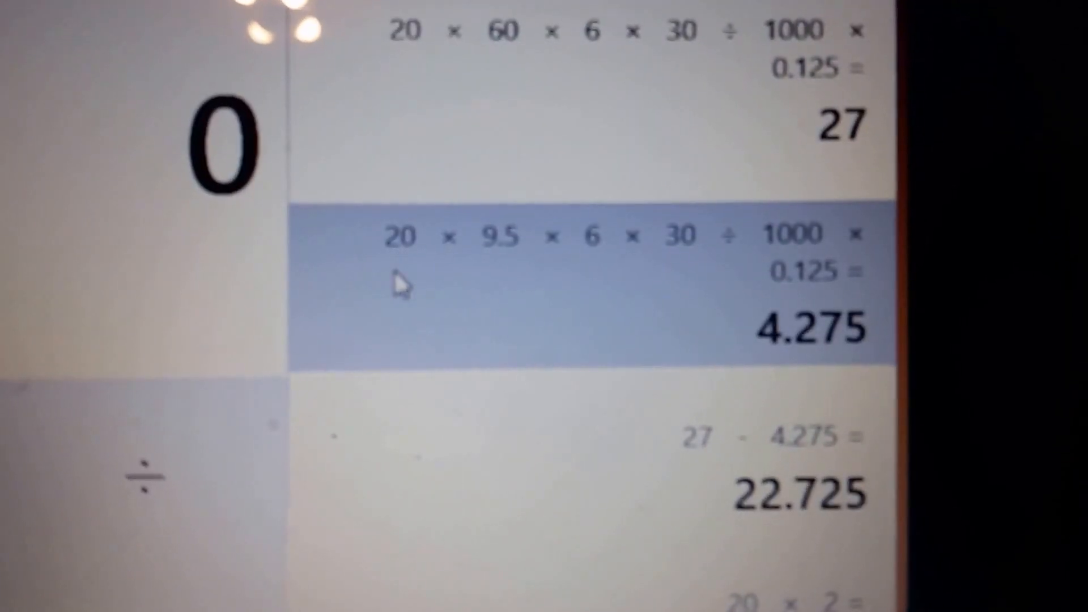
pyautogui.moveTo(514, 257)
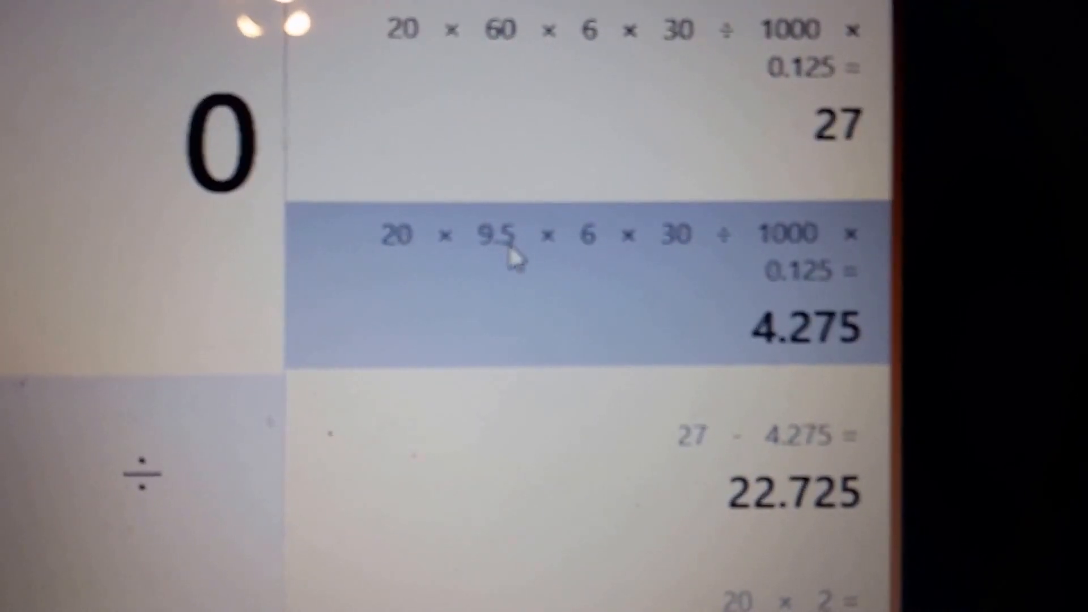
pyautogui.moveTo(684, 261)
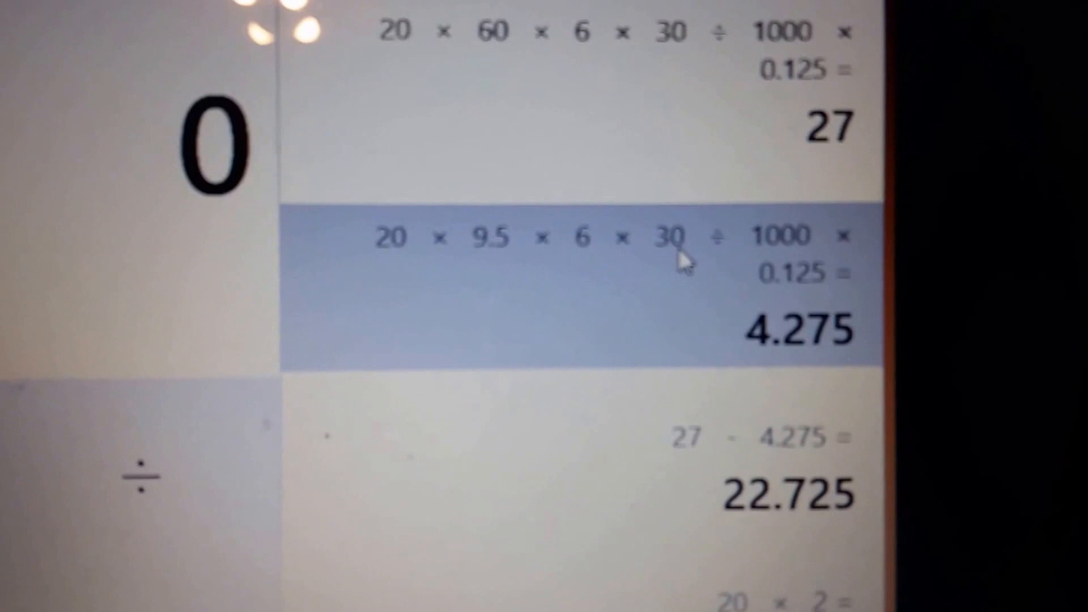
pyautogui.moveTo(804, 249)
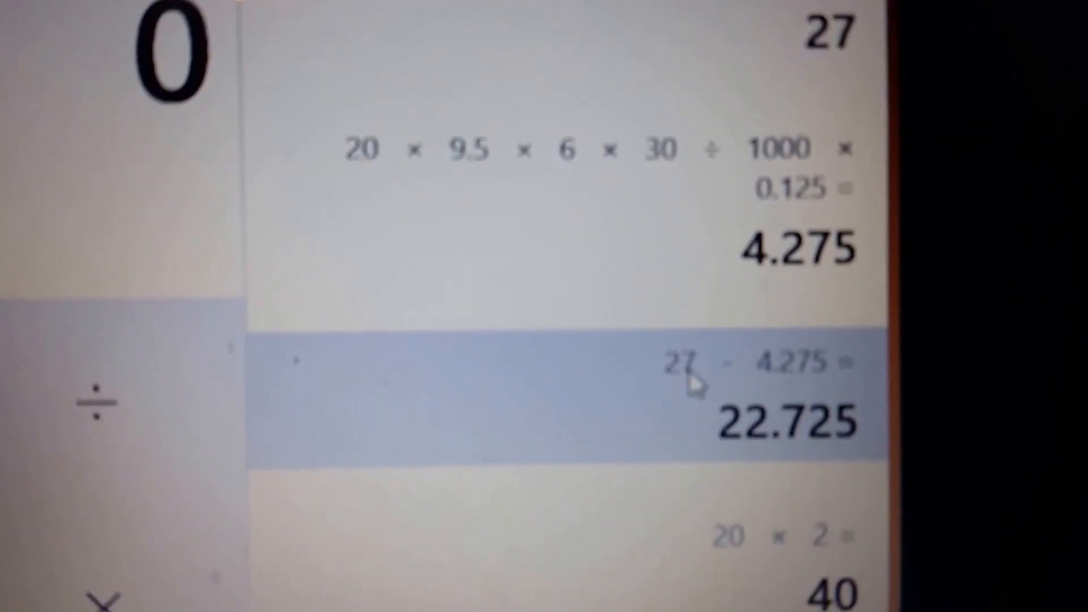
pyautogui.scroll(-3)
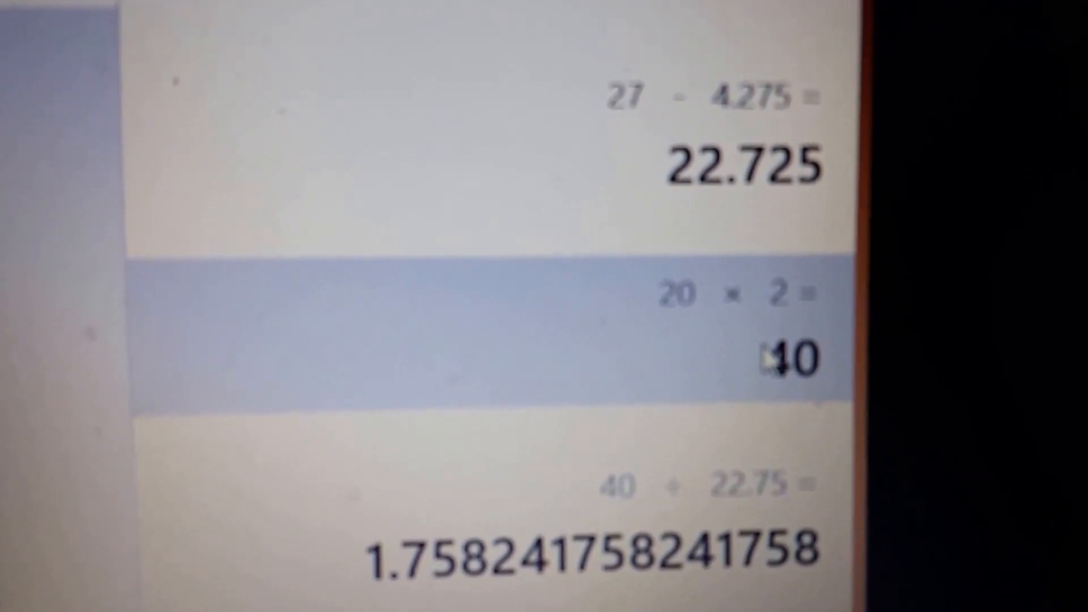
pyautogui.scroll(-3)
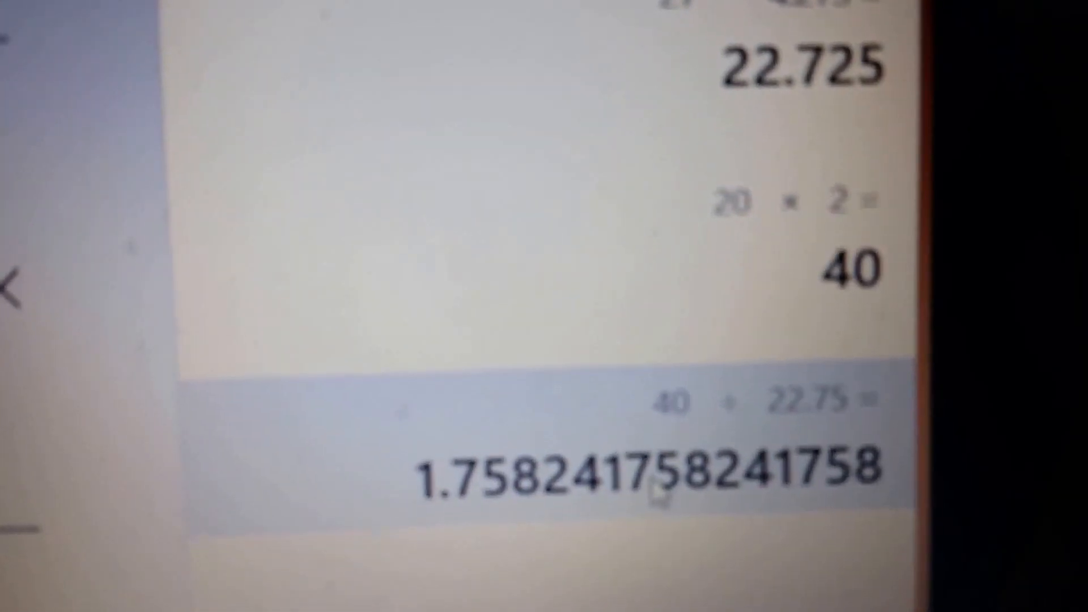